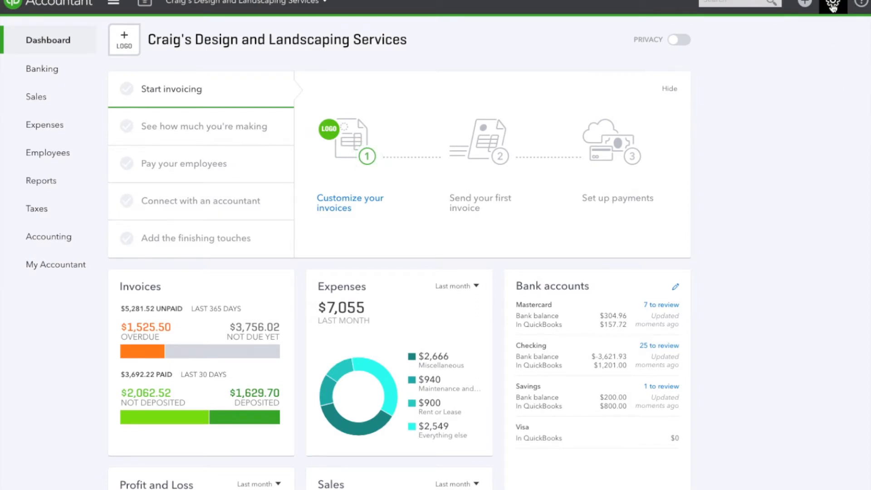
Step: Go to Budgeting from the gear menu and begin adding the first budget
left_click(832, 6)
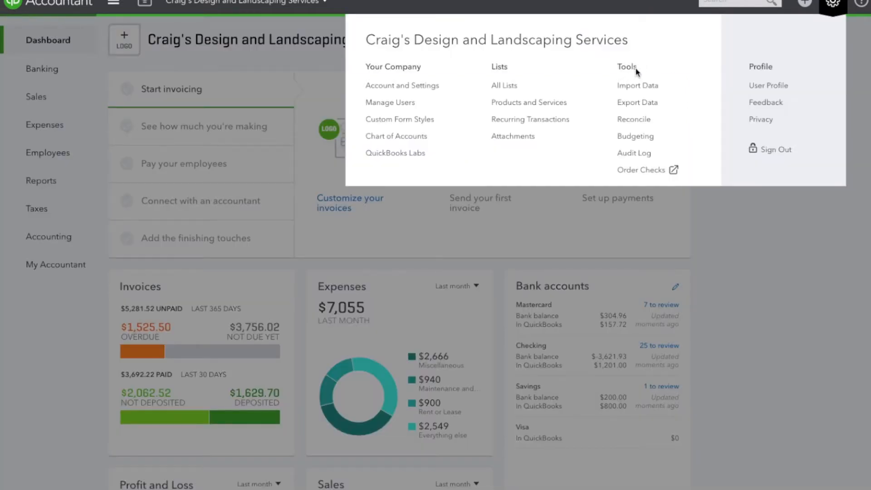
mouse_move(635, 137)
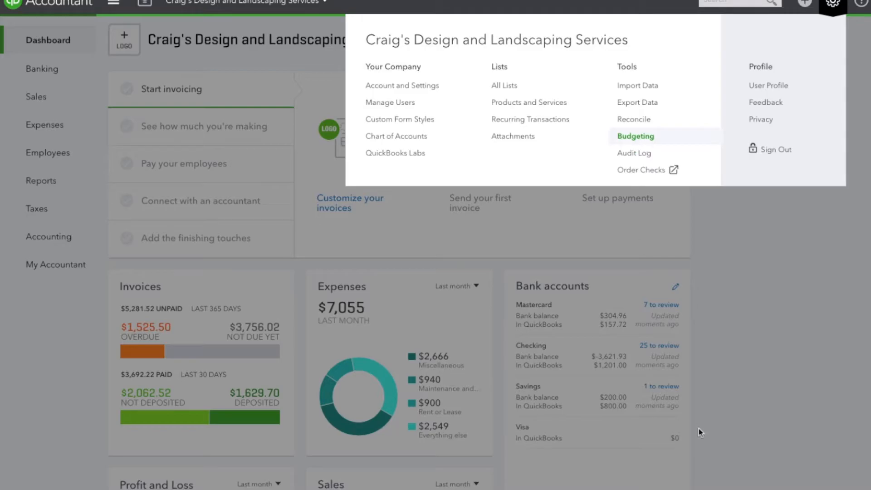
left_click(636, 136)
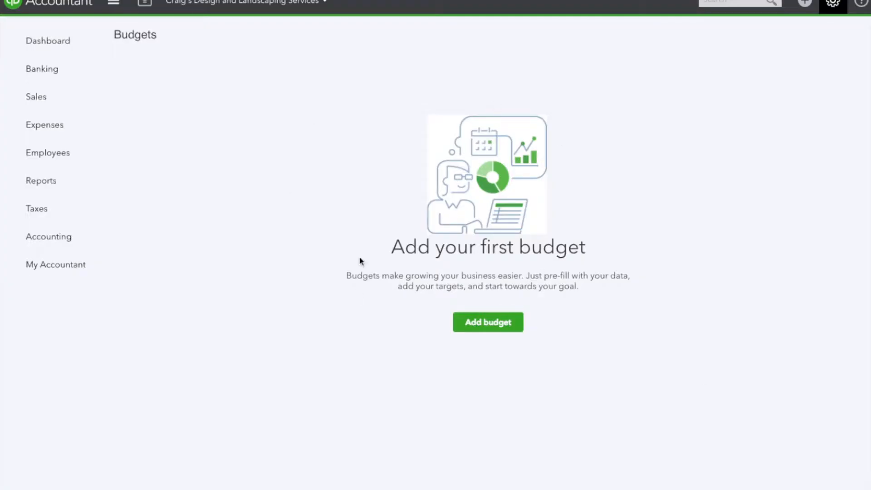
left_click(488, 322)
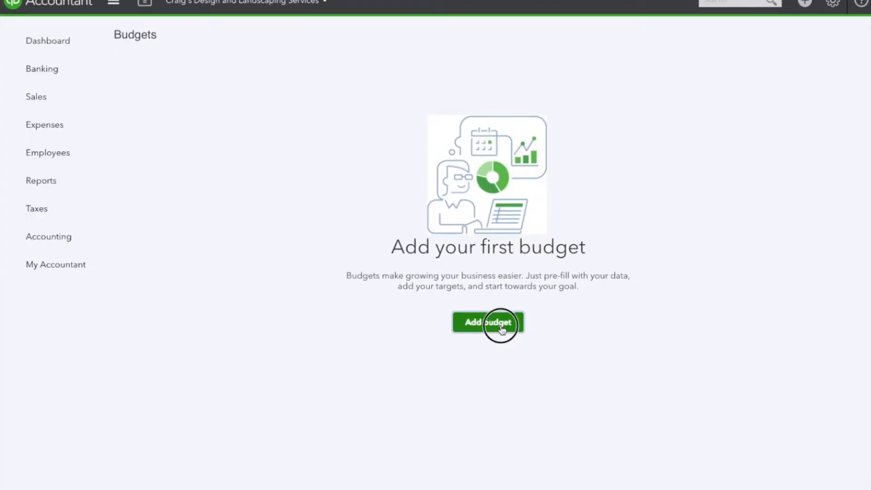
Step: Name the new budget 'Test Budget' and review the Fiscal Year choices, keeping FY2017
left_click(488, 322)
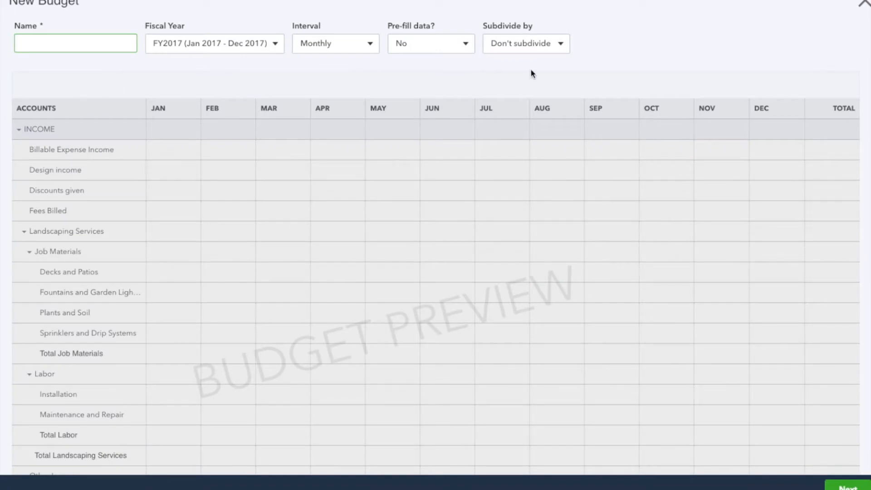
type("T")
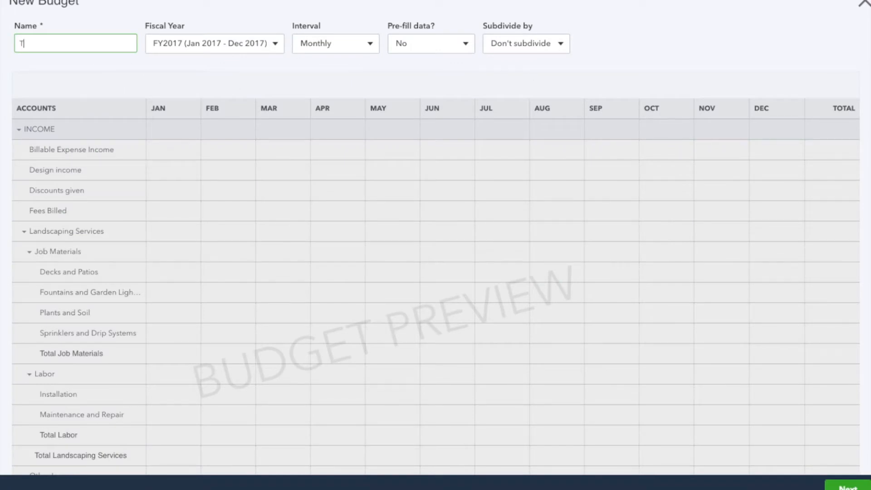
type("Test Budget")
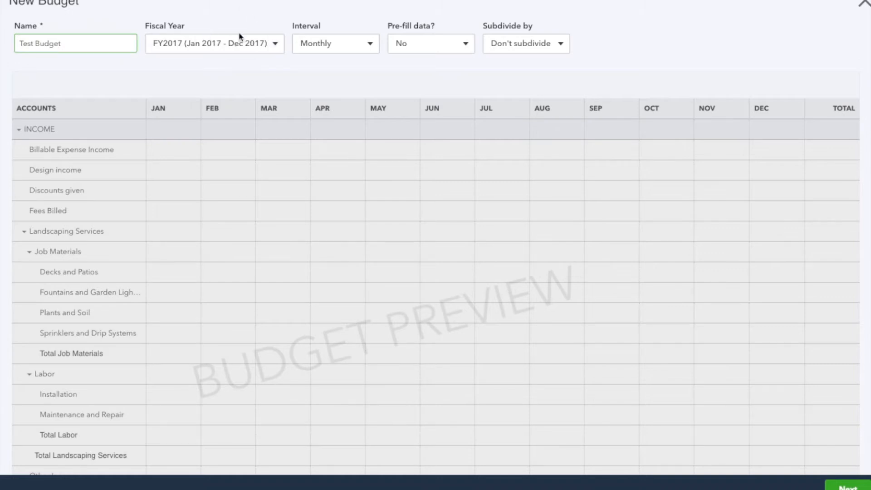
left_click(214, 44)
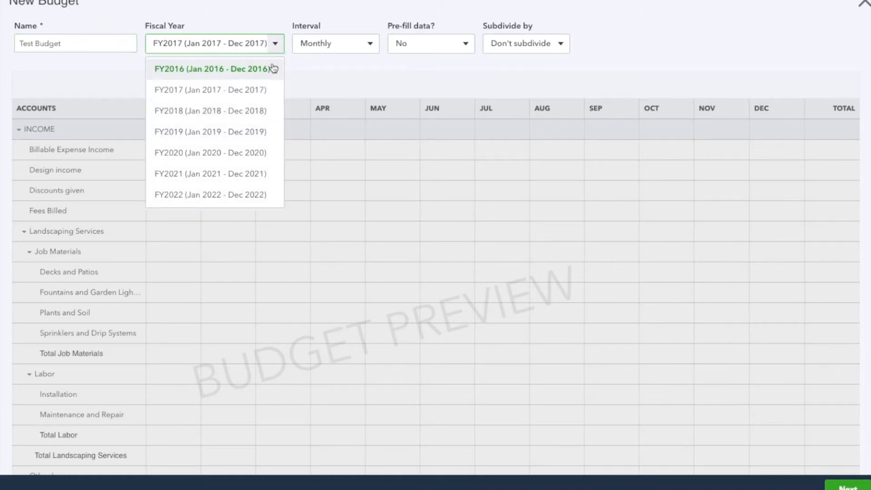
mouse_move(214, 90)
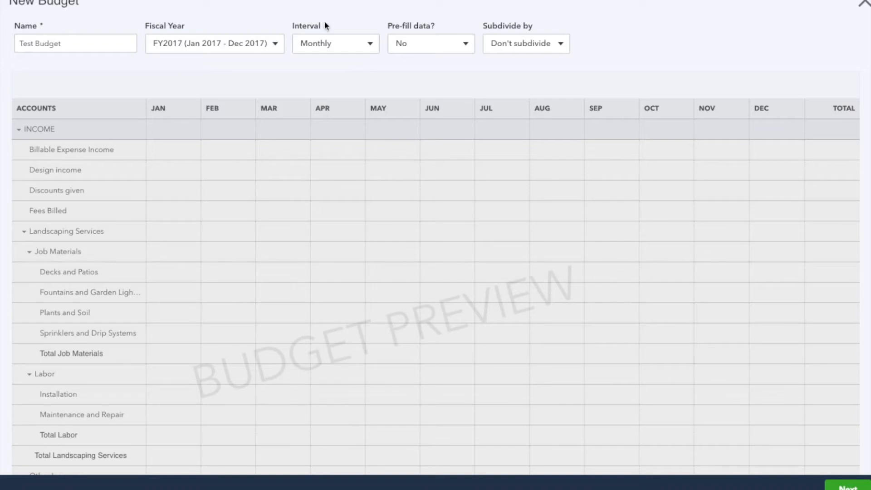
mouse_move(360, 82)
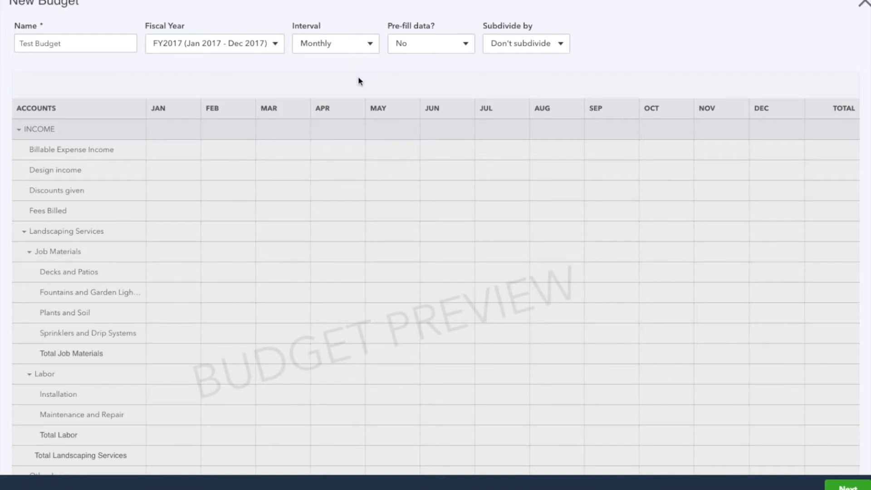
mouse_move(380, 151)
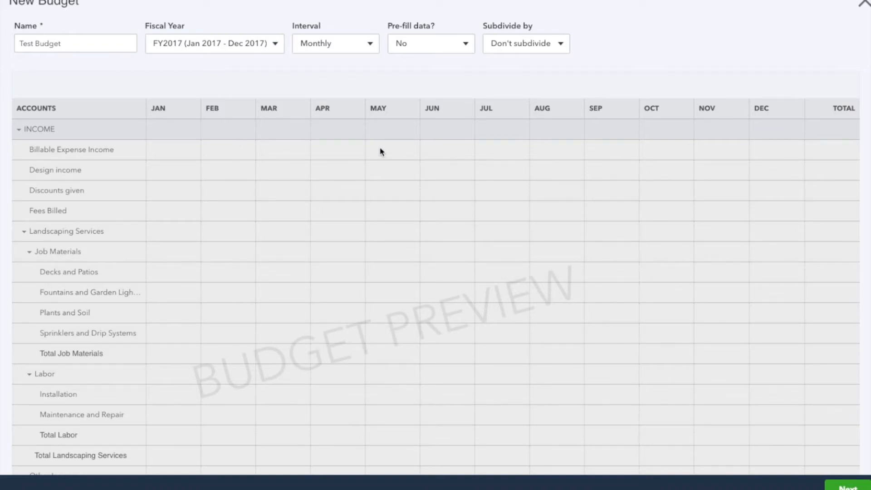
mouse_move(371, 49)
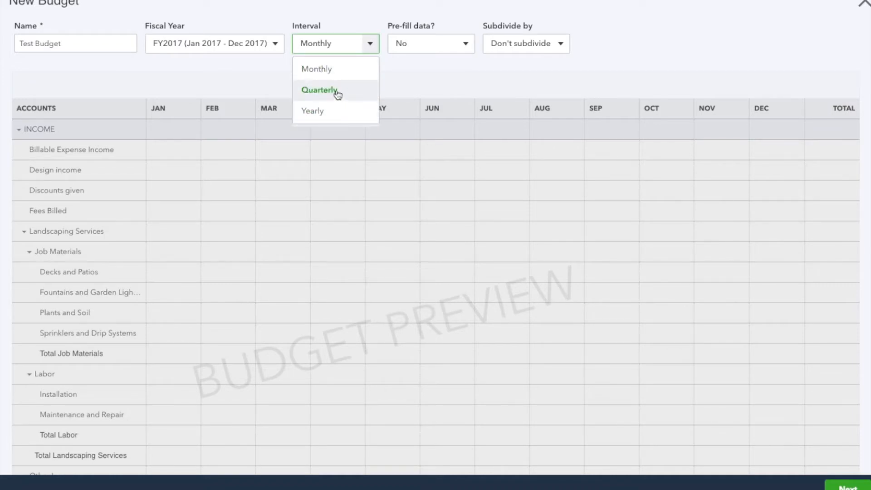
mouse_move(262, 88)
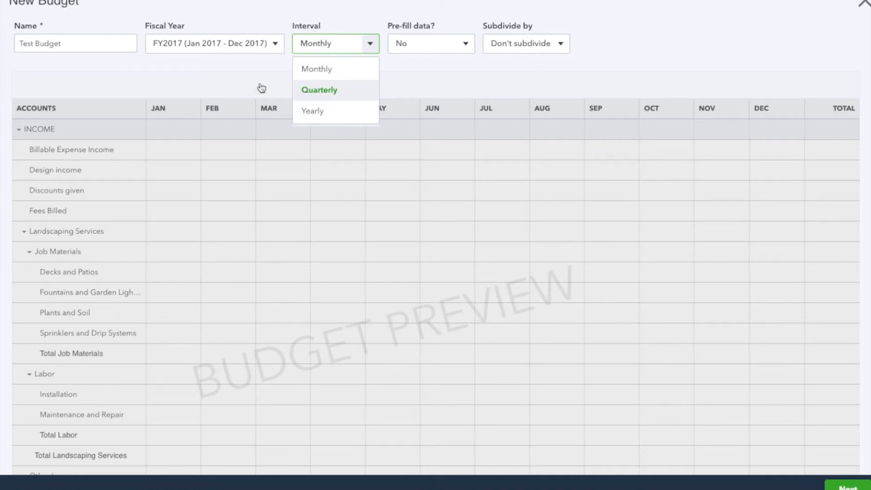
left_click(319, 89)
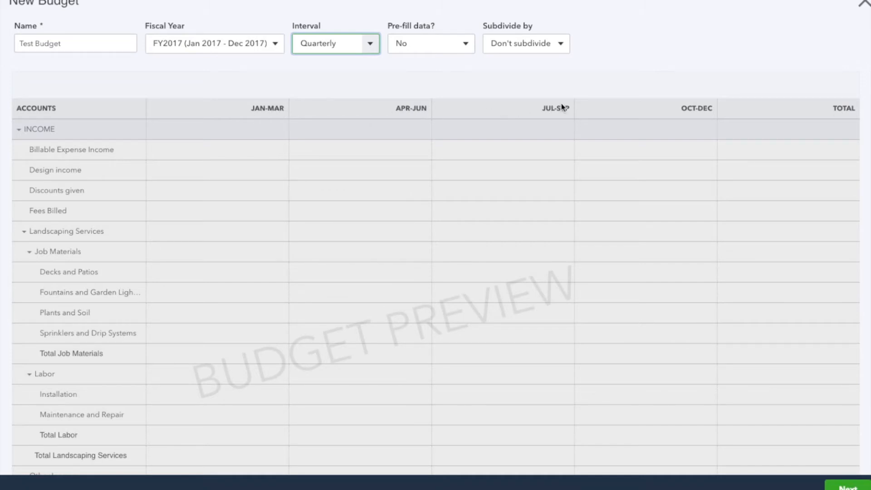
left_click(335, 43)
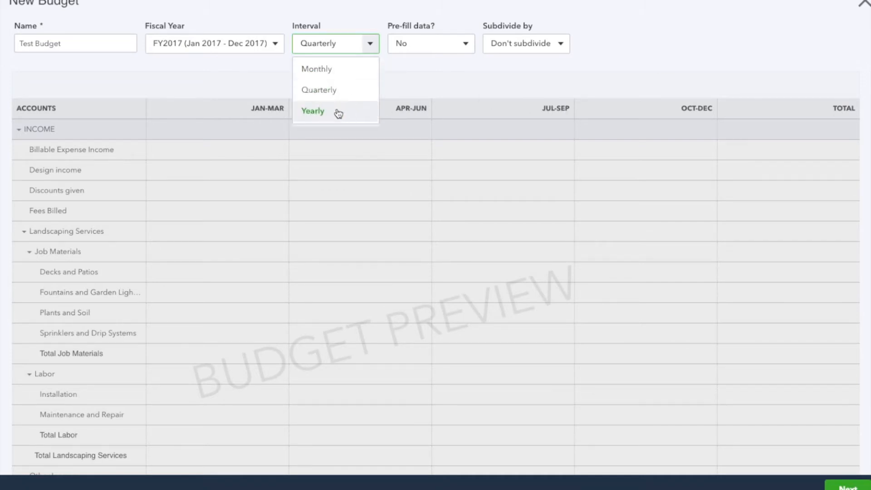
left_click(313, 111)
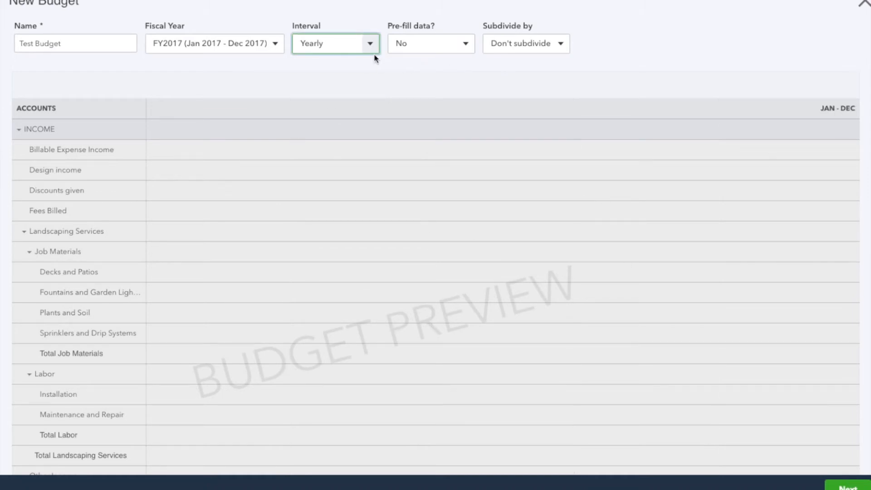
left_click(335, 44)
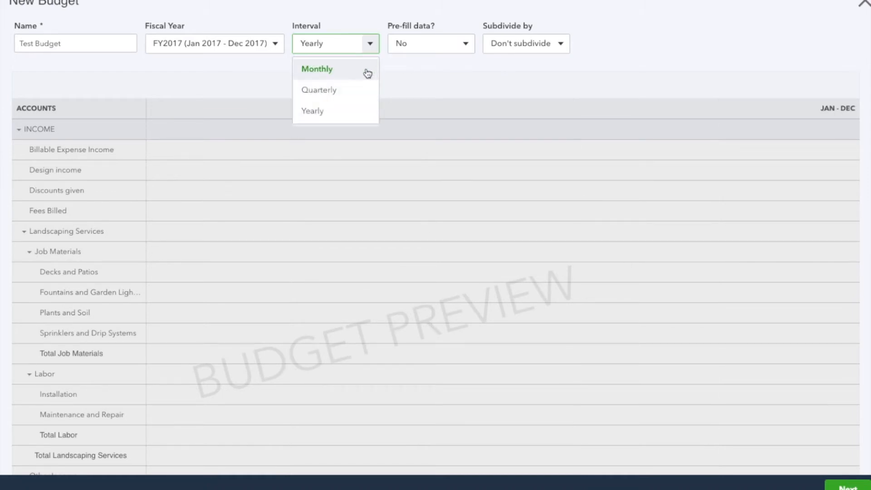
mouse_move(494, 93)
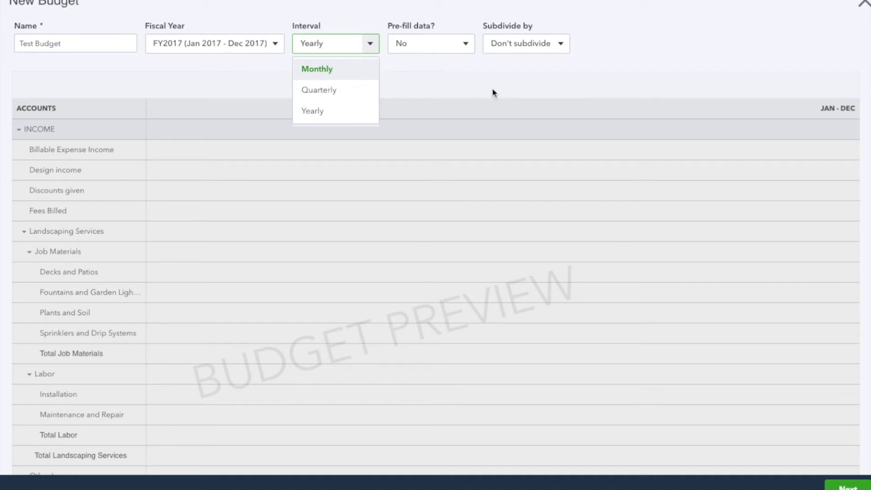
left_click(317, 68)
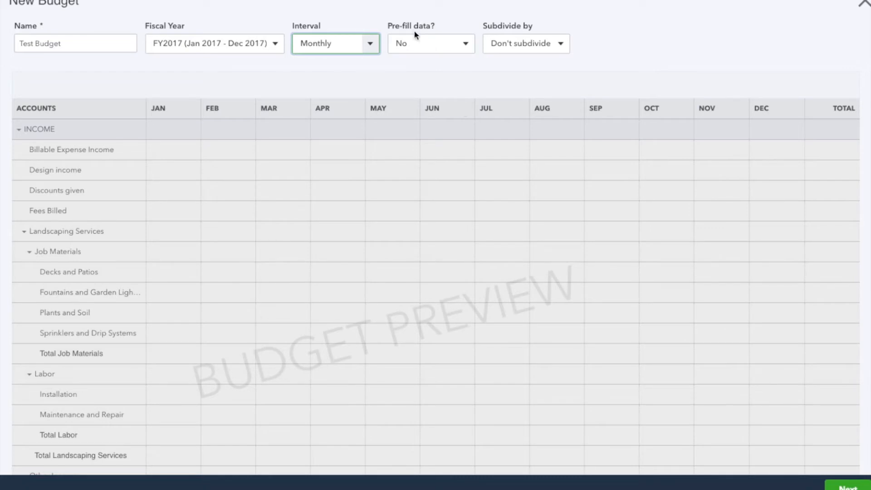
left_click(430, 43)
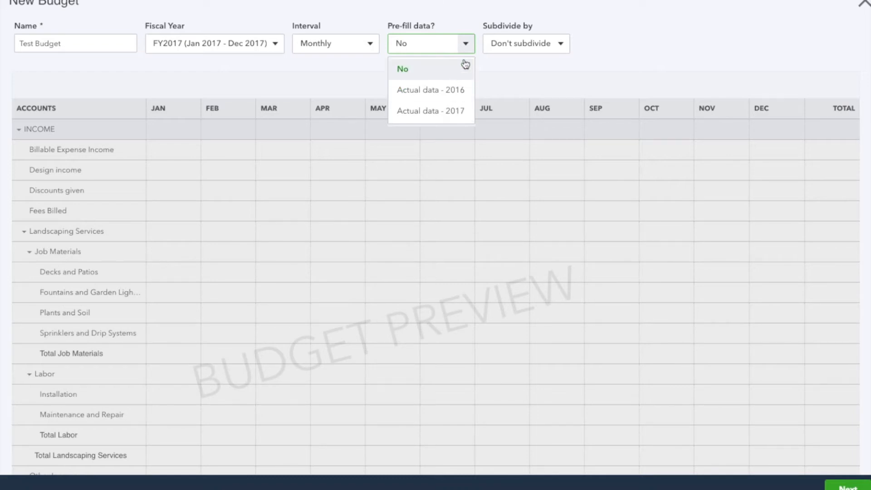
Step: Leave pre-fill off, subdivide by Customer, and tick Cool Cars as a subdivided budget
left_click(402, 68)
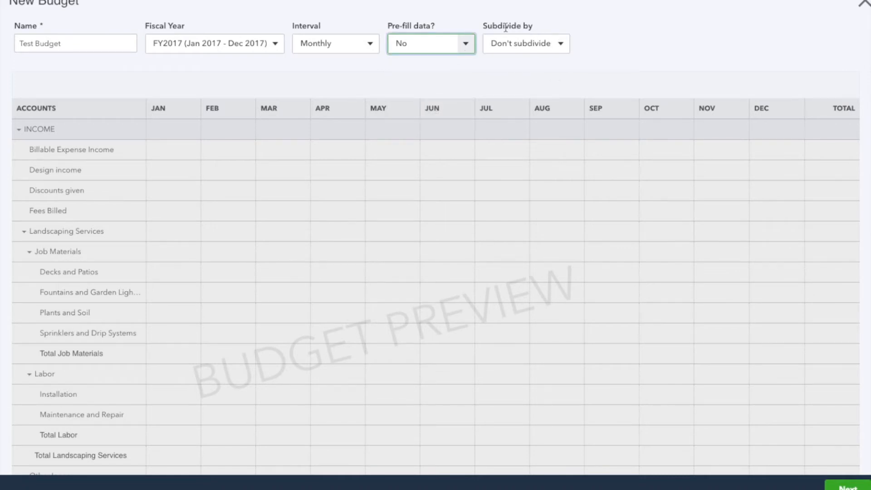
left_click(525, 44)
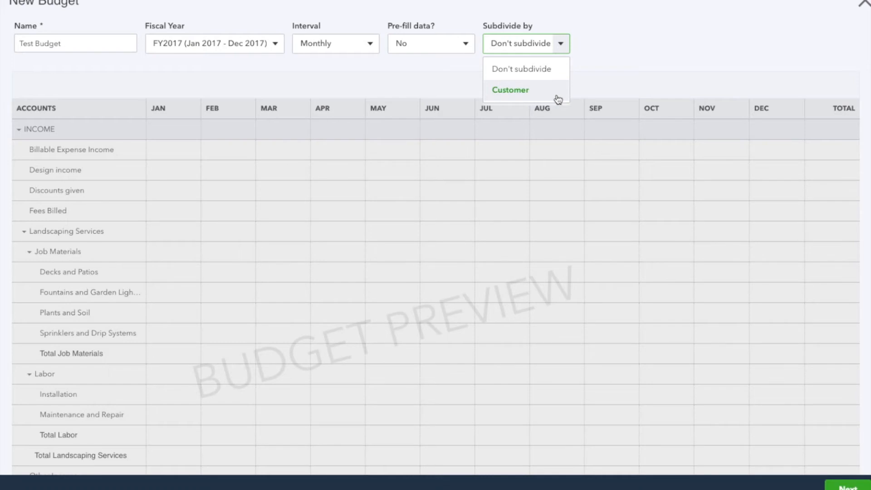
mouse_move(553, 92)
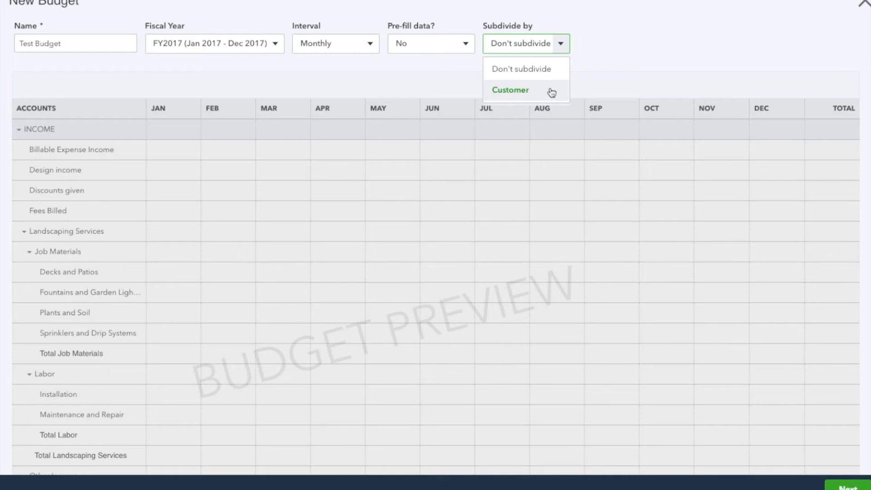
mouse_move(547, 92)
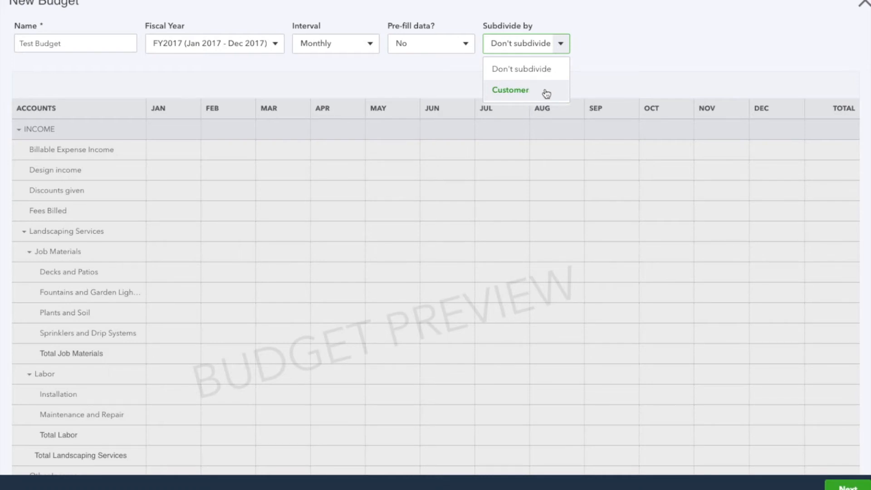
left_click(509, 90)
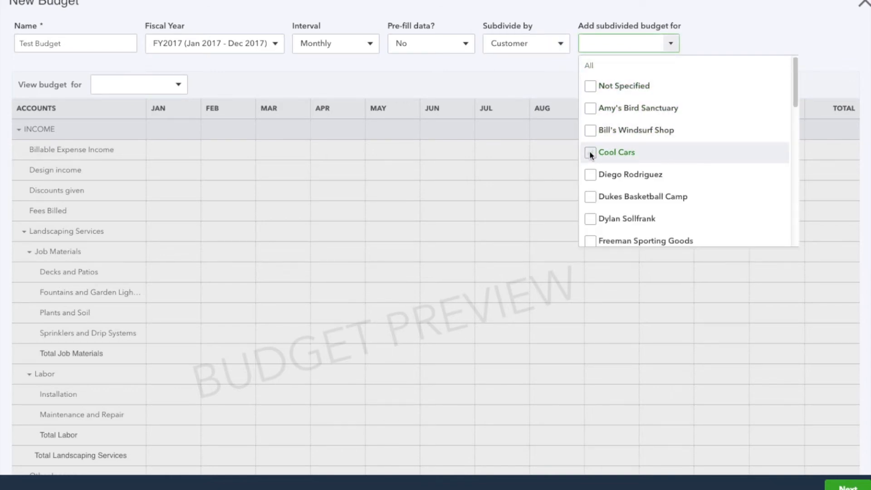
left_click(616, 153)
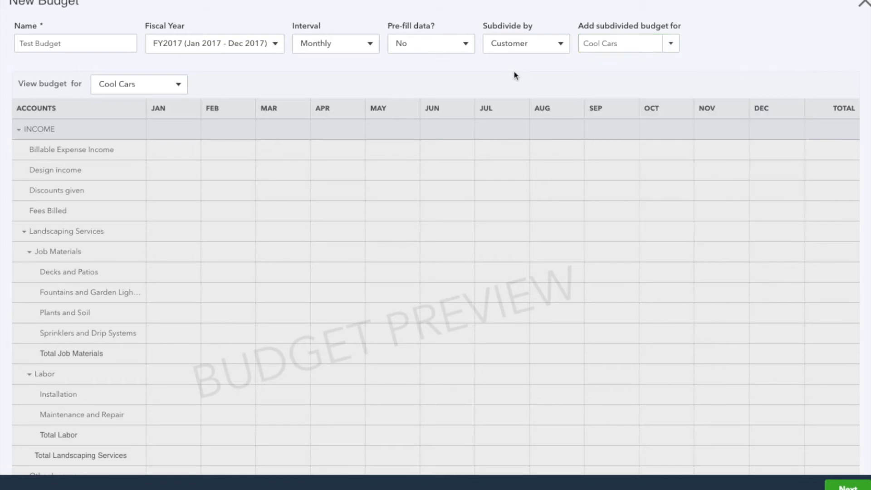
mouse_move(683, 70)
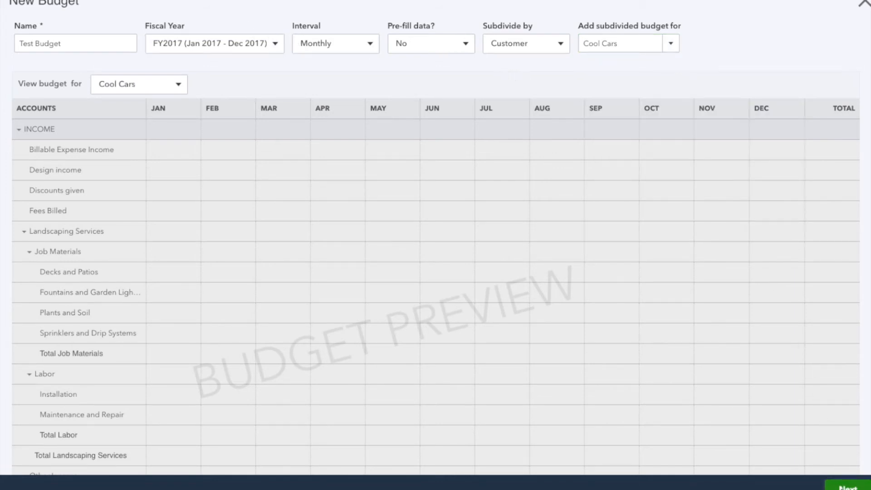
Step: Enter December income: Design 25,000, Decks and Patios 1,500, Plants and Soil 750, Sprinklers 500
left_click(71, 149)
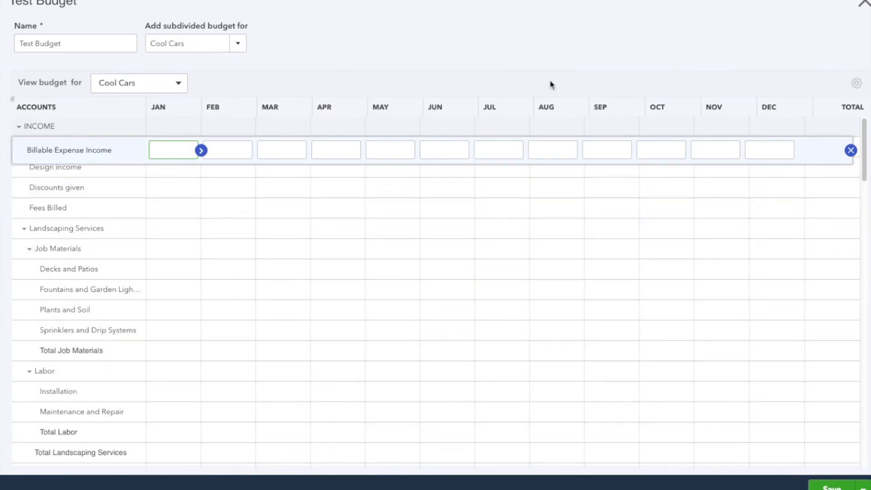
mouse_move(770, 183)
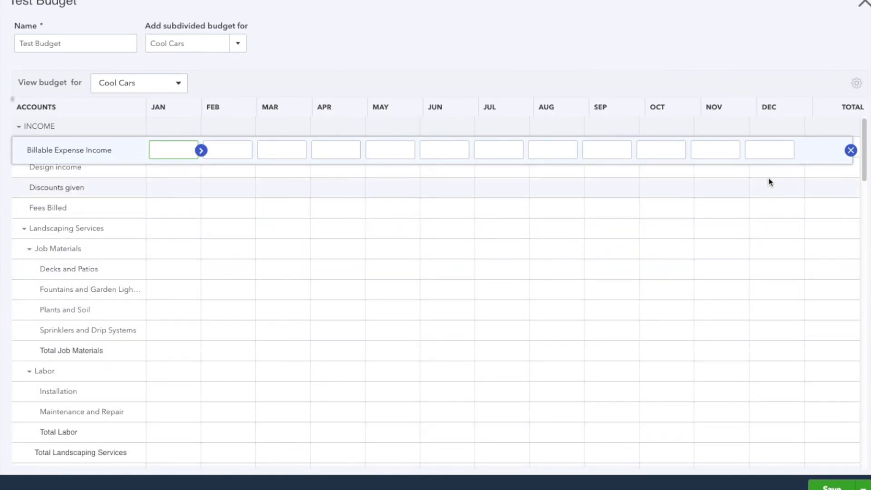
left_click(777, 170)
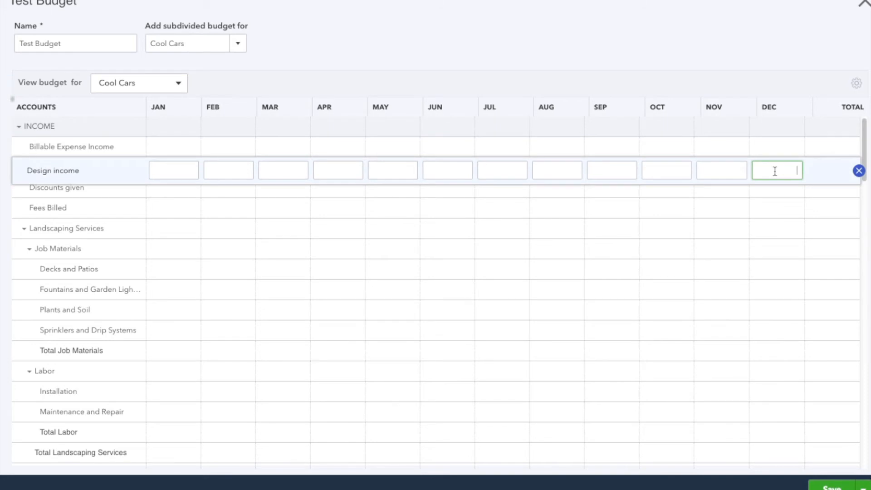
type("250000.00")
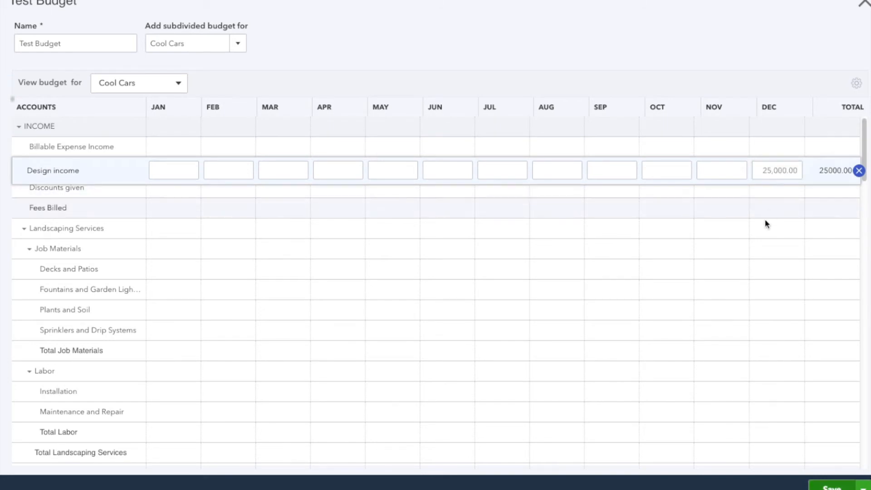
left_click(776, 272)
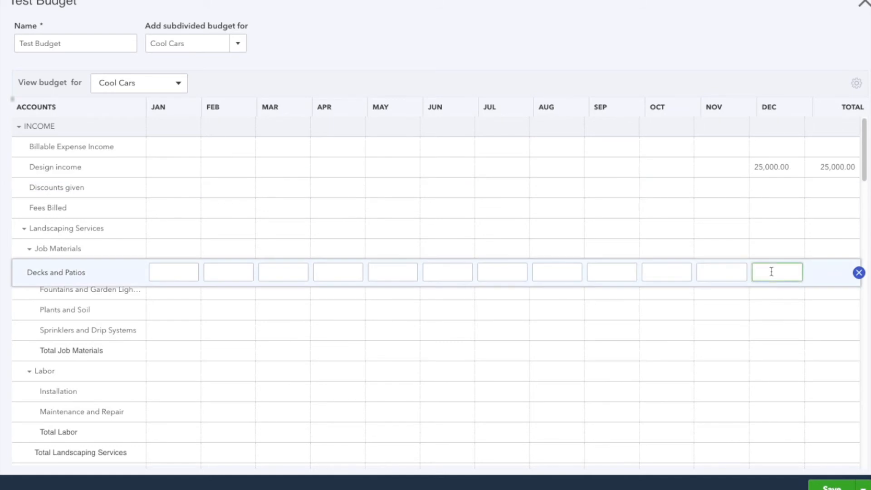
type("150")
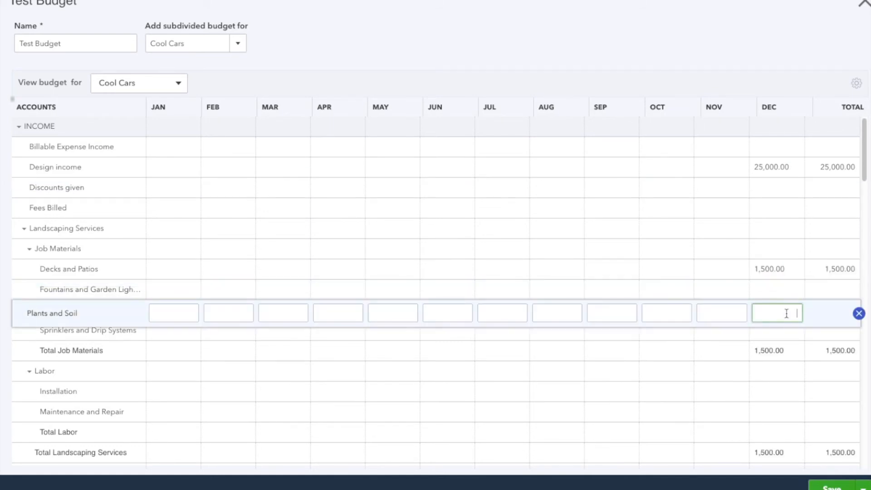
type("750.00")
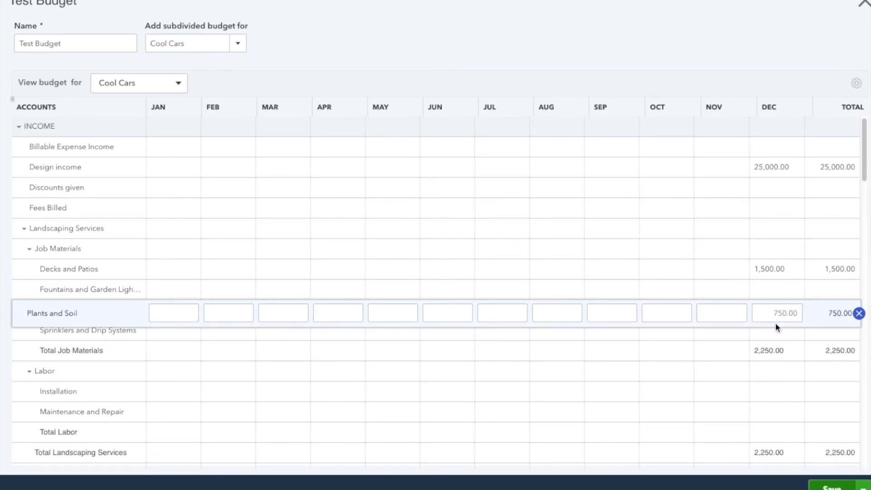
type("500.00")
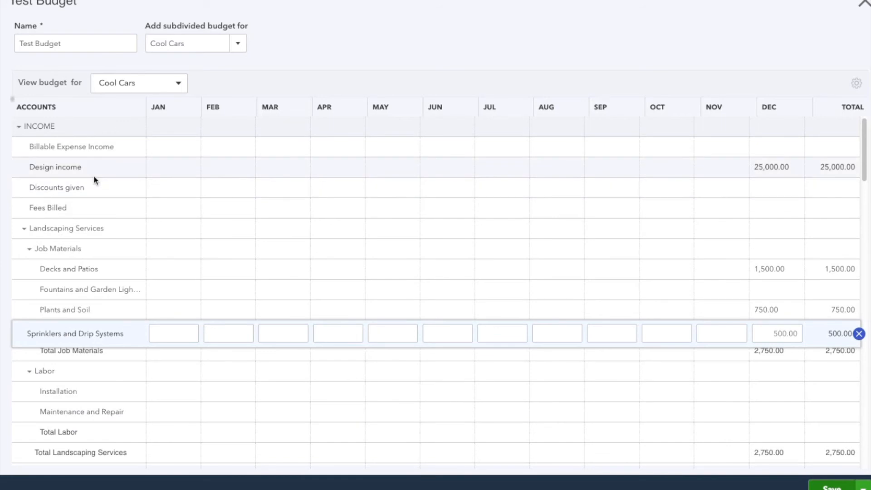
mouse_move(608, 216)
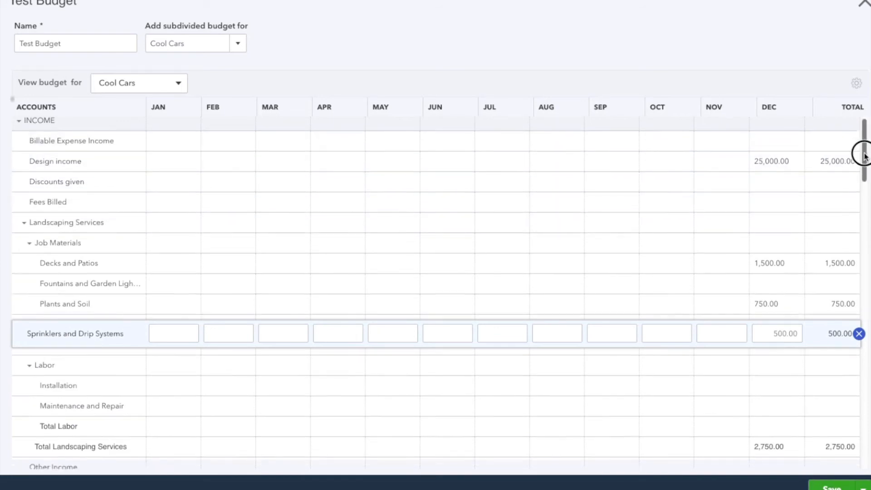
Step: Enter 1,500 as December's Advertising expense in the Expenses section
scroll("down", 3)
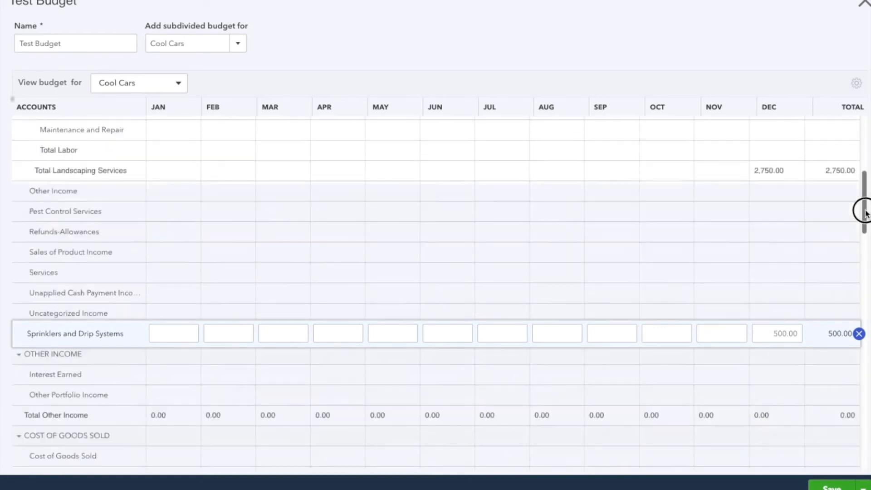
scroll("down", 3)
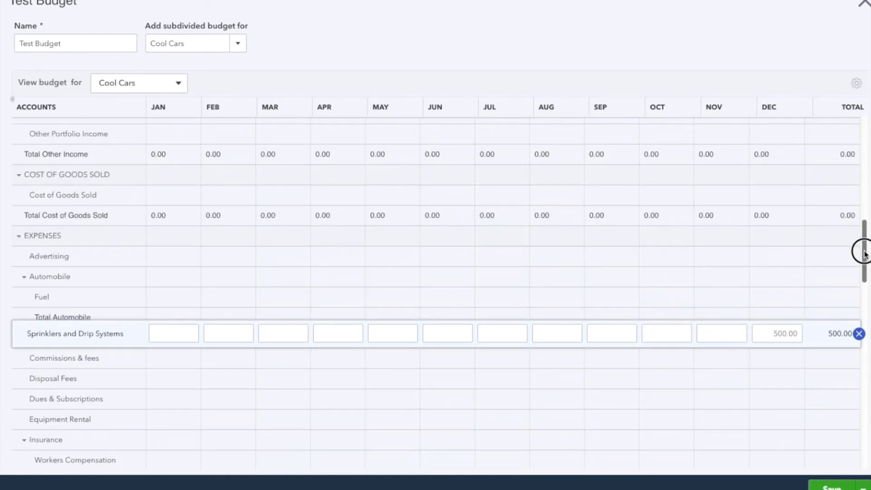
scroll("down", 3)
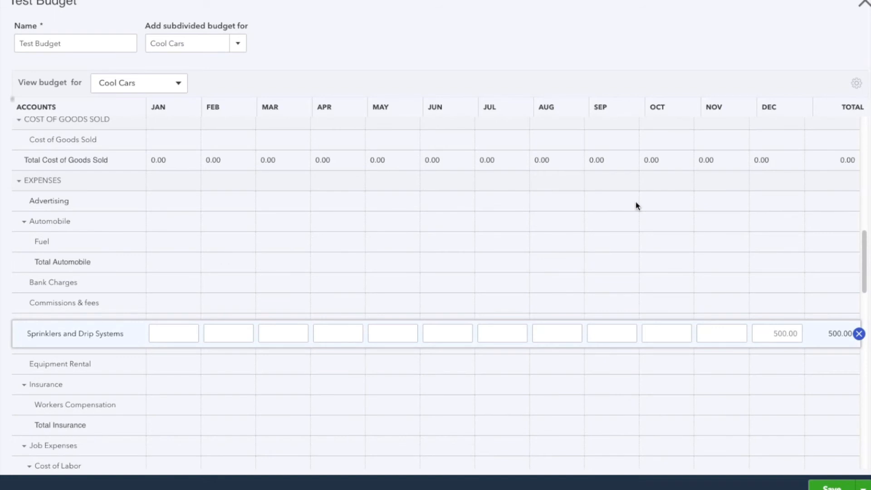
mouse_move(773, 201)
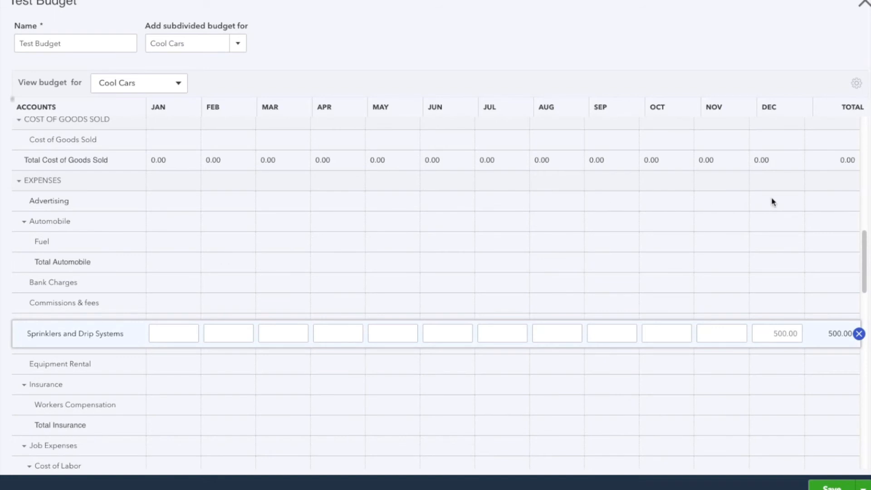
left_click(777, 203)
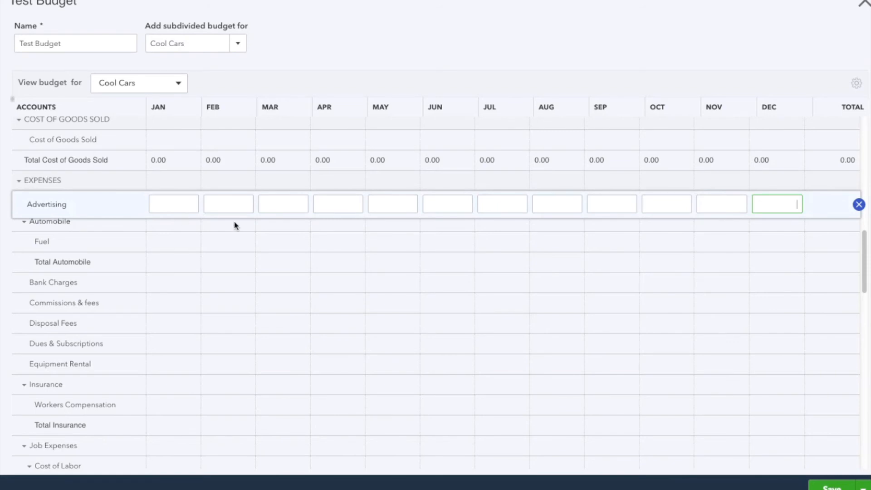
type("1500")
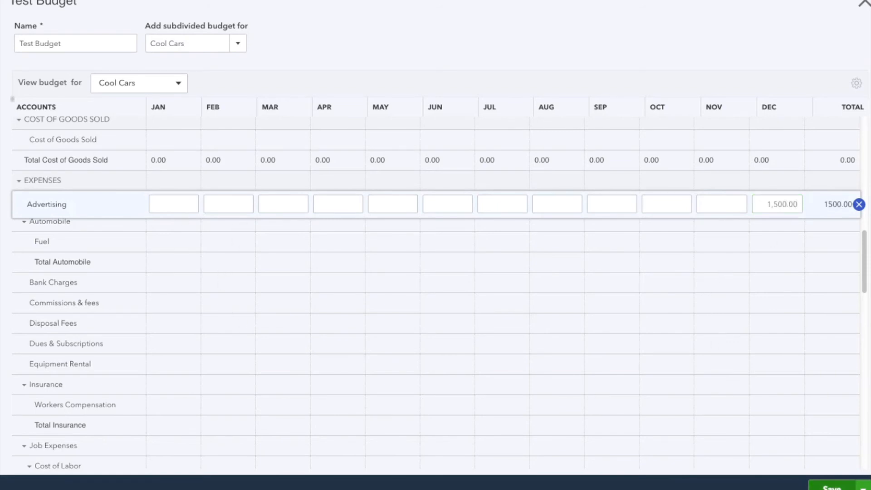
scroll("down", 3)
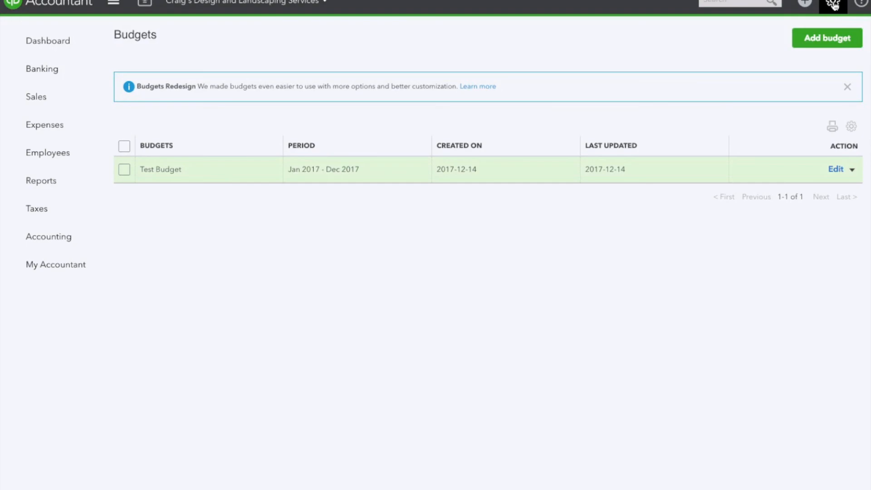
Step: Briefly view and dismiss the gear menu, leaving Test Budget listed for Jan–Dec 2017
left_click(832, 4)
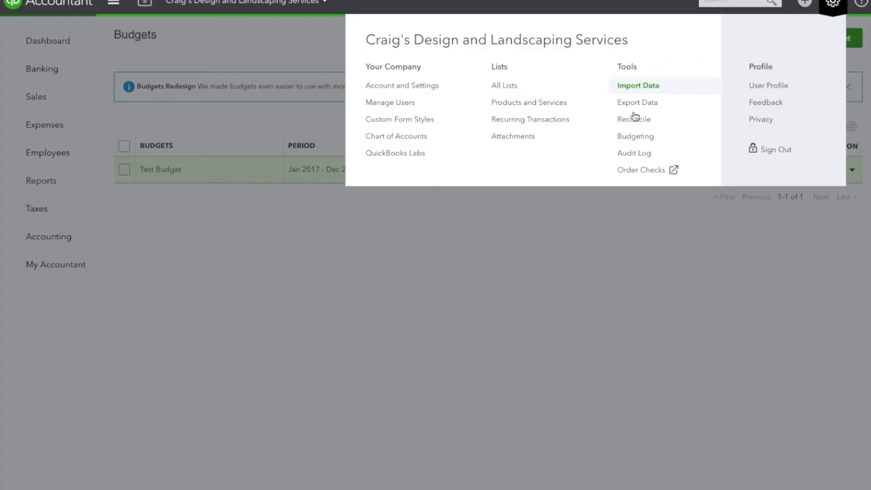
left_click(407, 292)
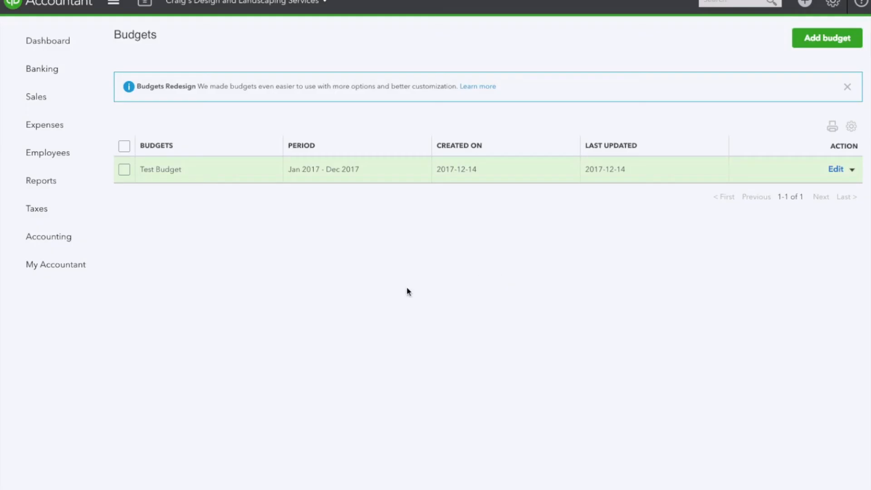
mouse_move(497, 387)
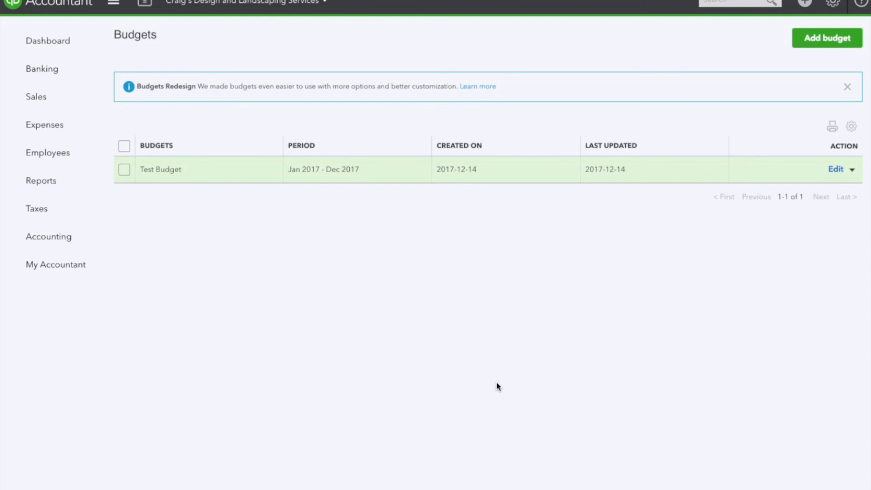